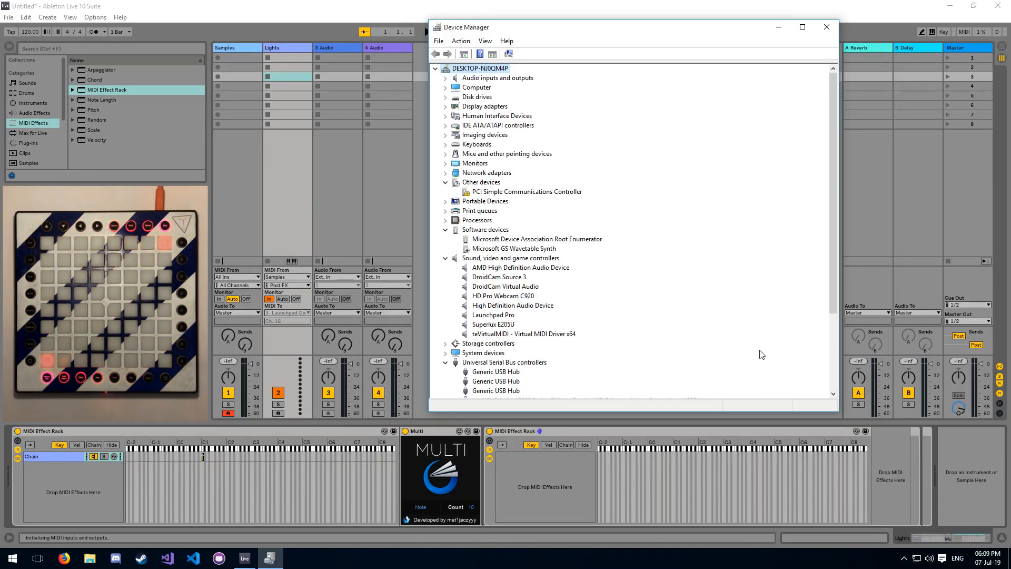
- Check the Launchpad Pro's Novation driver details in Device Manager, then close Device Manager
double_click(493, 315)
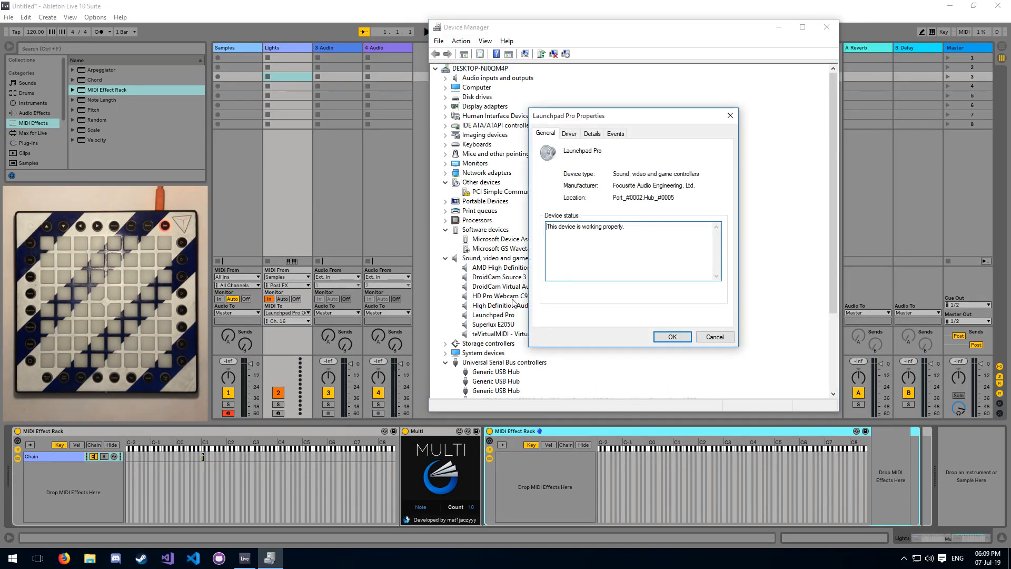
click(569, 134)
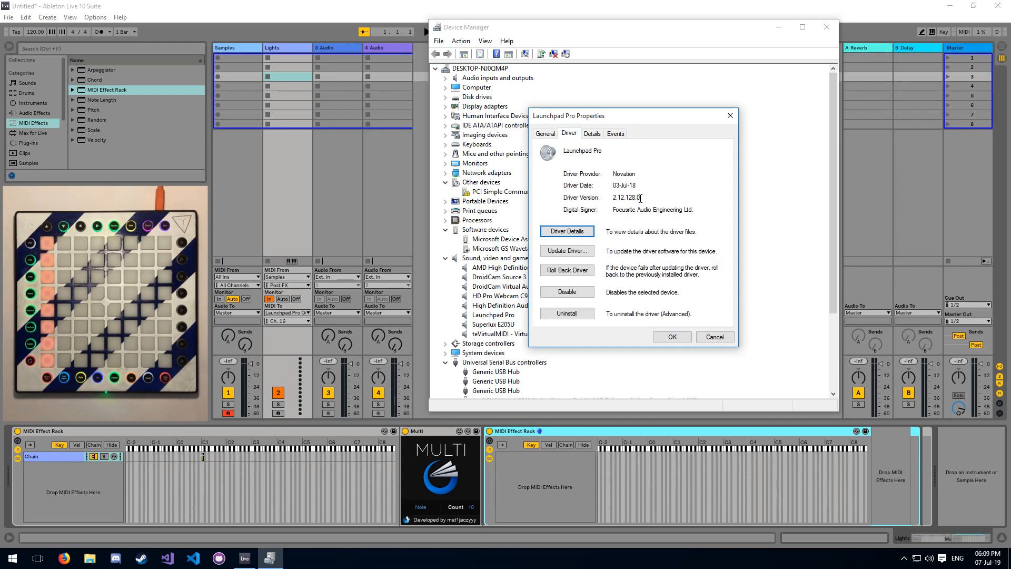
double_click(622, 173)
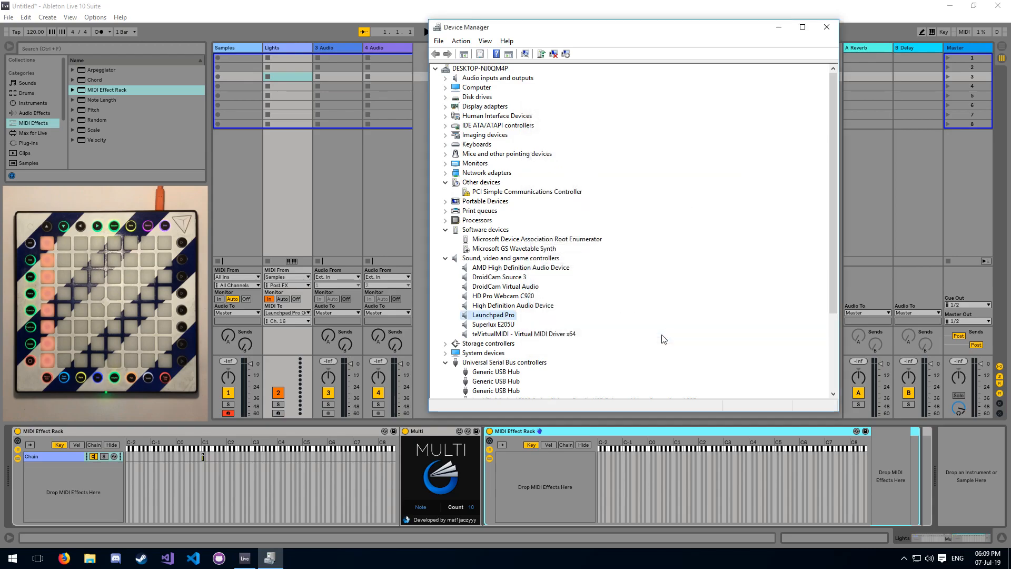
click(826, 27)
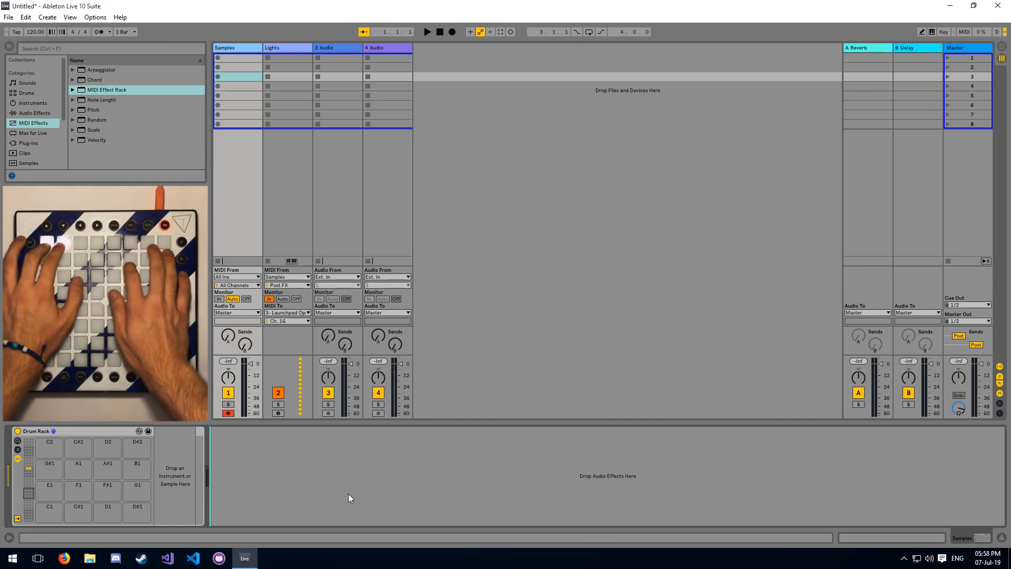
- Select the Lights track and switch its MIDI To output channel for the Launchpad Pro
click(287, 47)
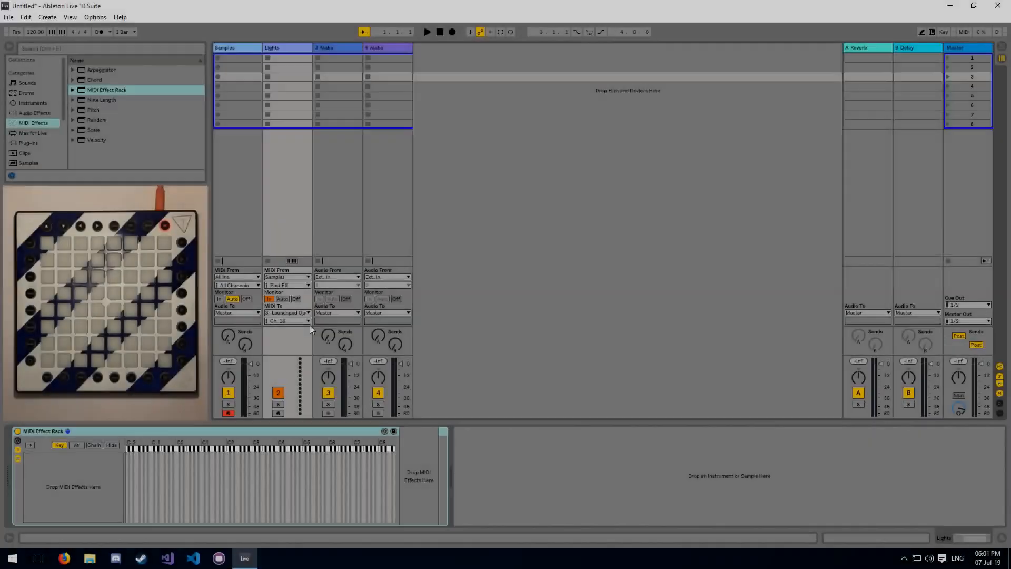
click(286, 320)
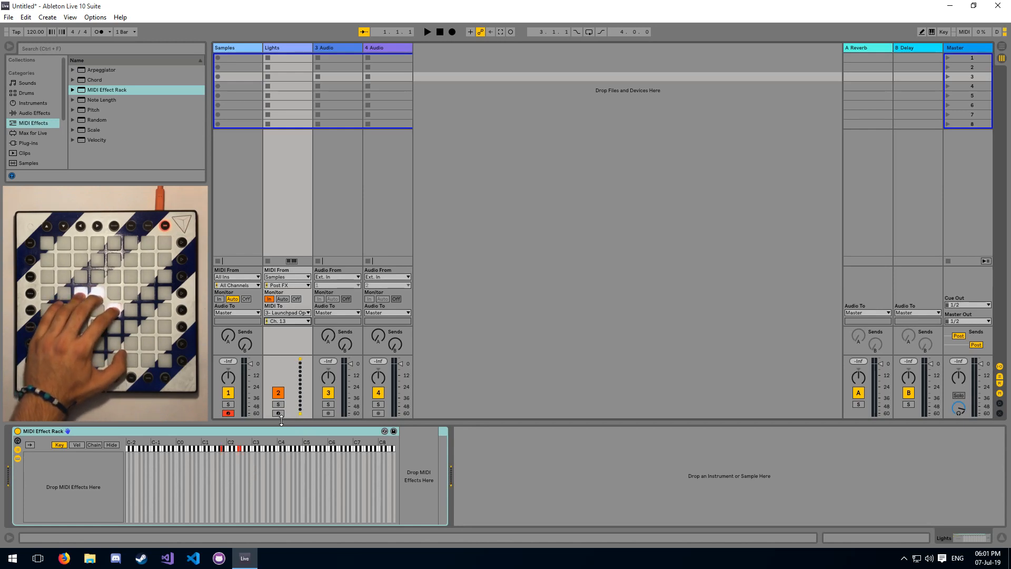
click(285, 320)
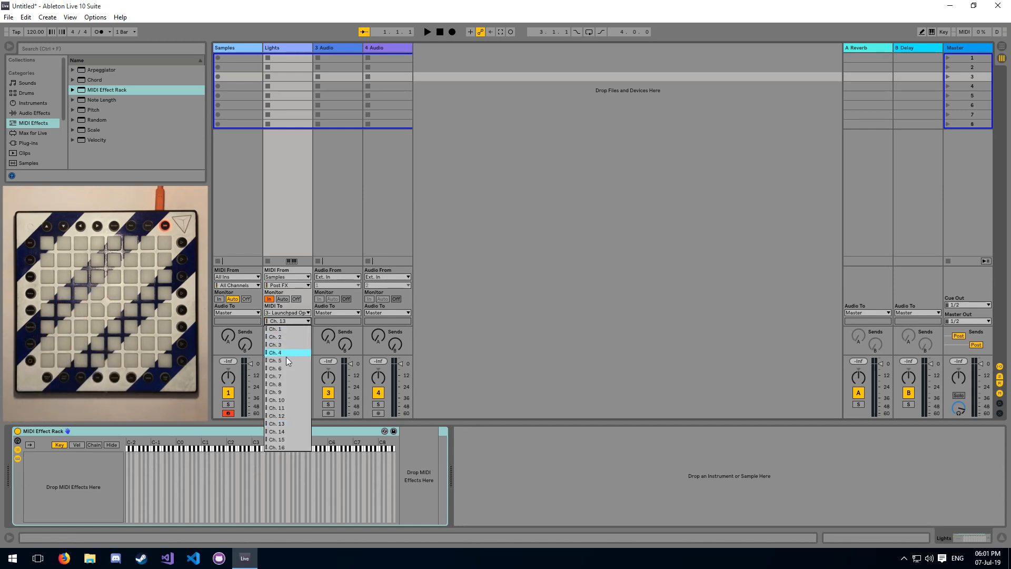
click(275, 415)
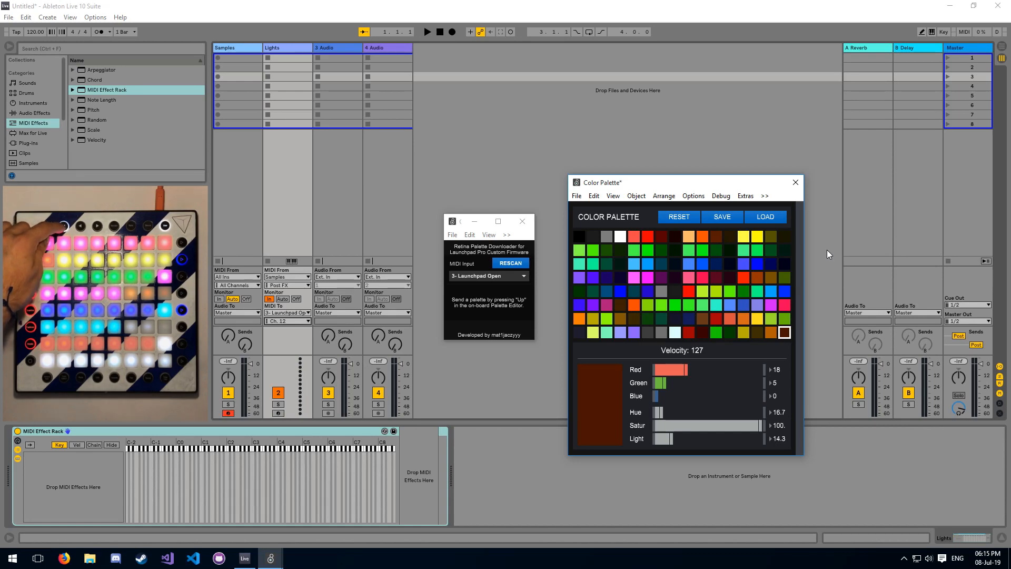
- Start saving the downloaded palette as 'downloadTest' in the palettes folder via SAVE
click(720, 217)
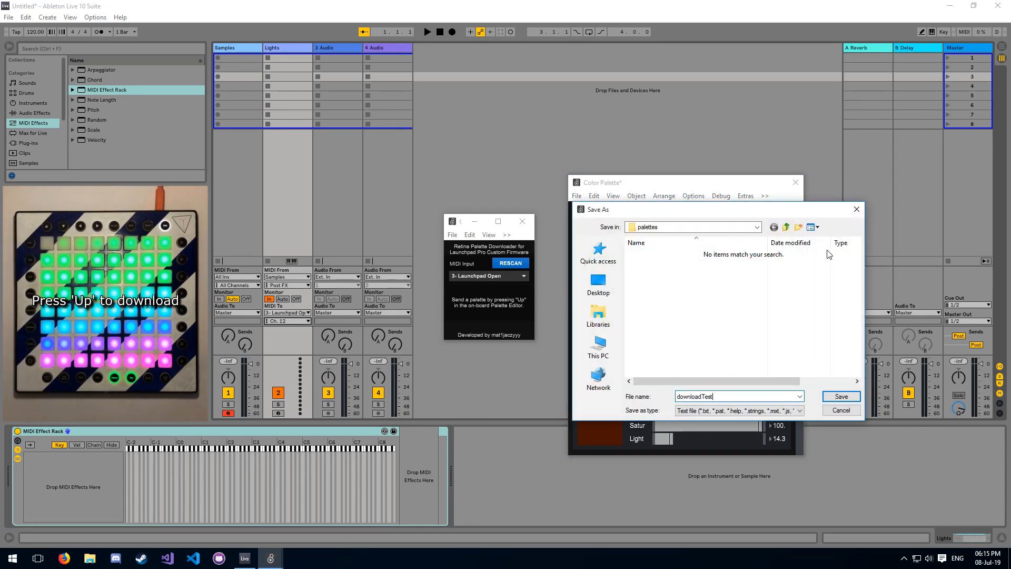